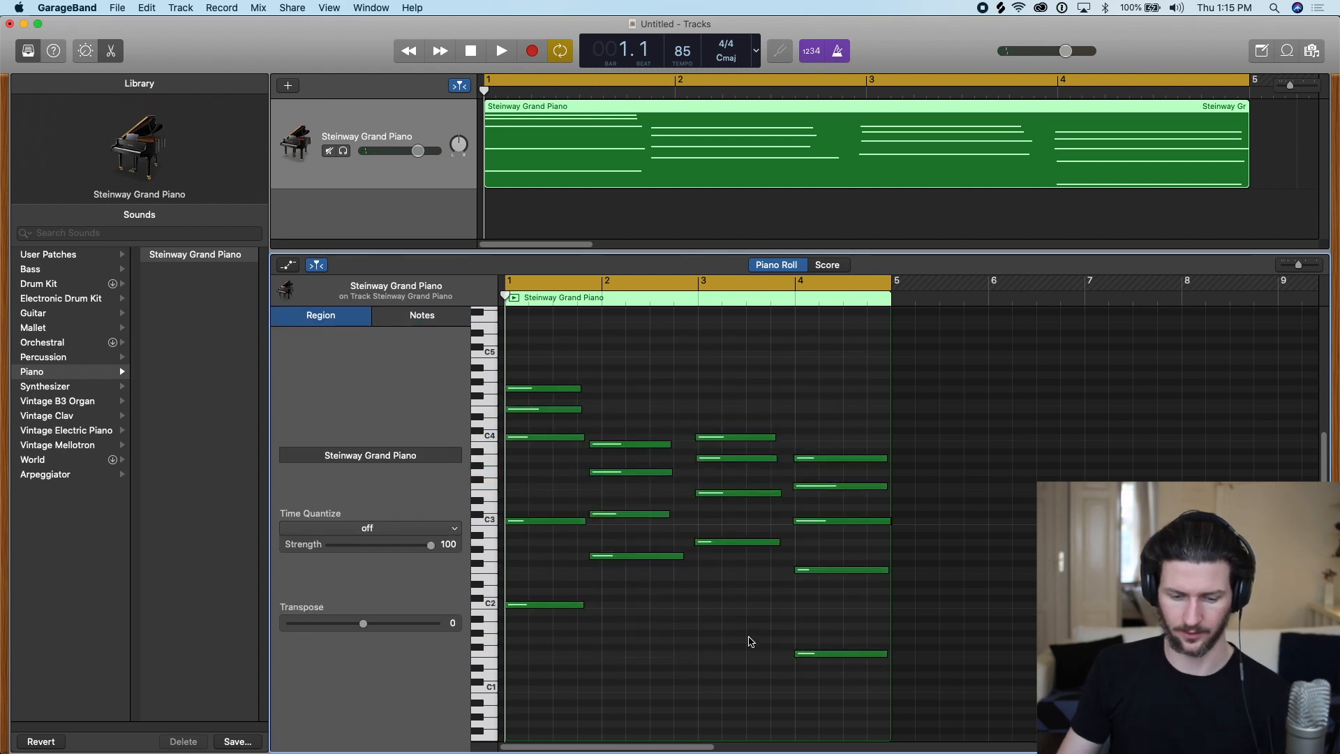
# - Select all 18 notes of the Steinway Grand Piano region
pyautogui.click(421, 315)
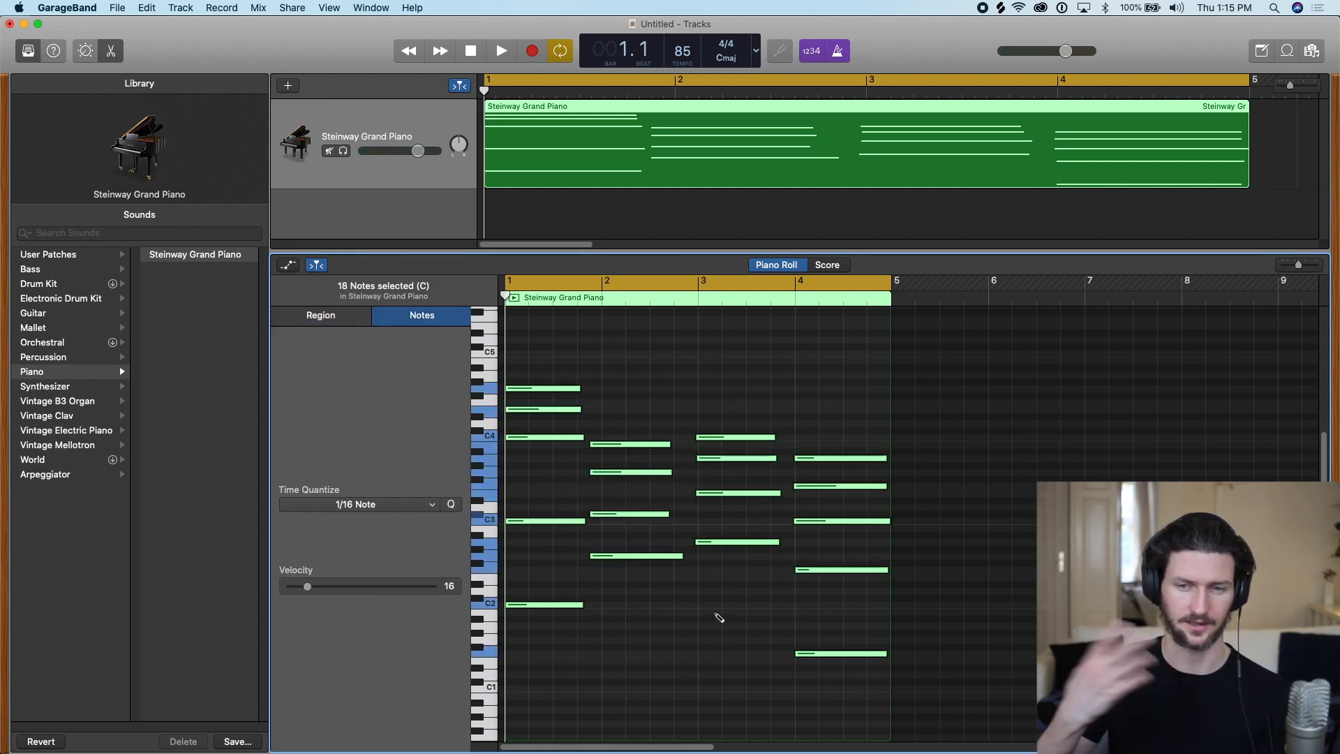
pyautogui.moveTo(716, 617)
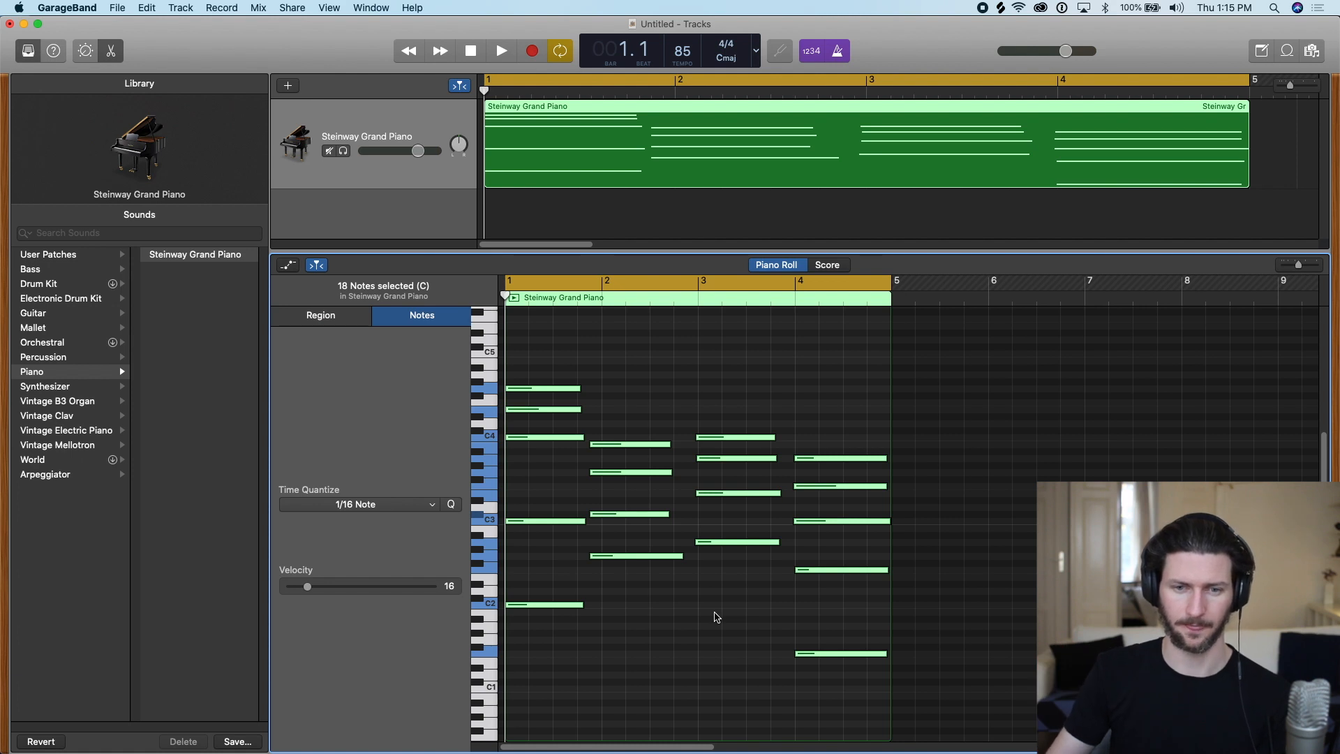
pyautogui.moveTo(649, 620)
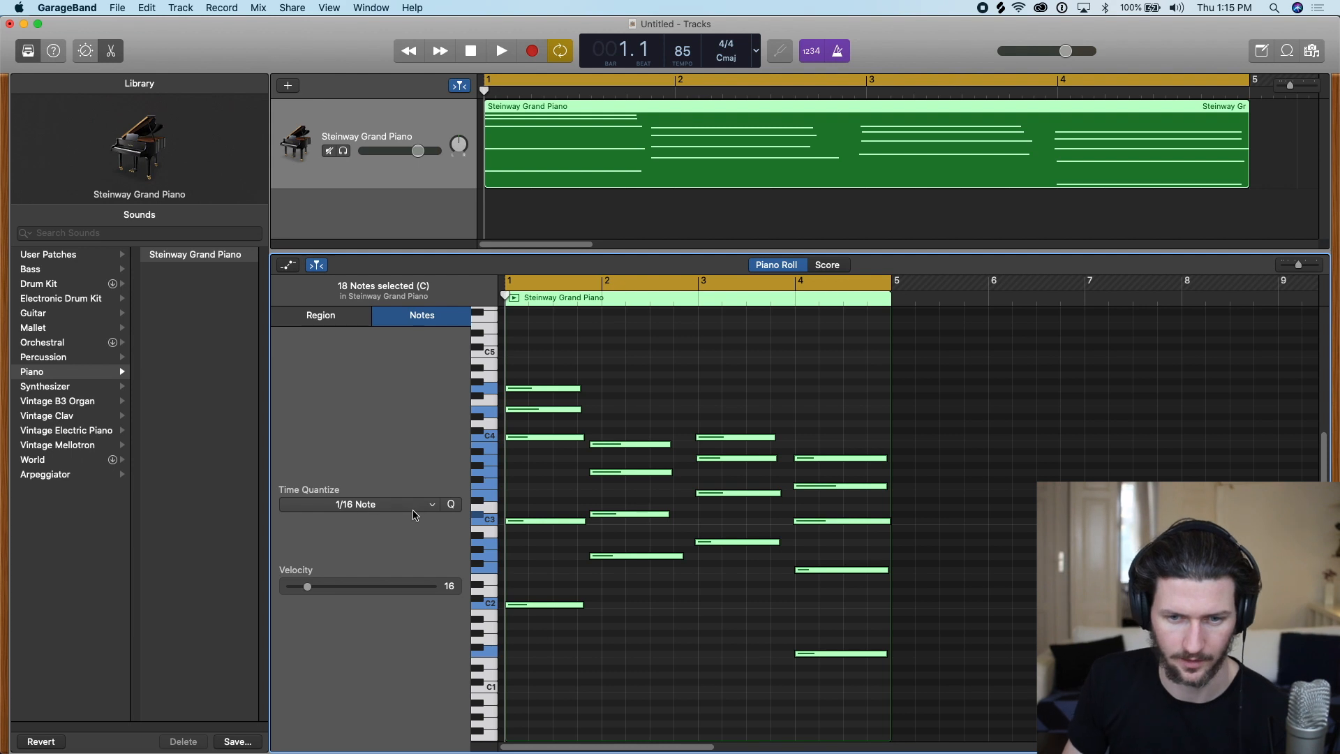
pyautogui.click(357, 504)
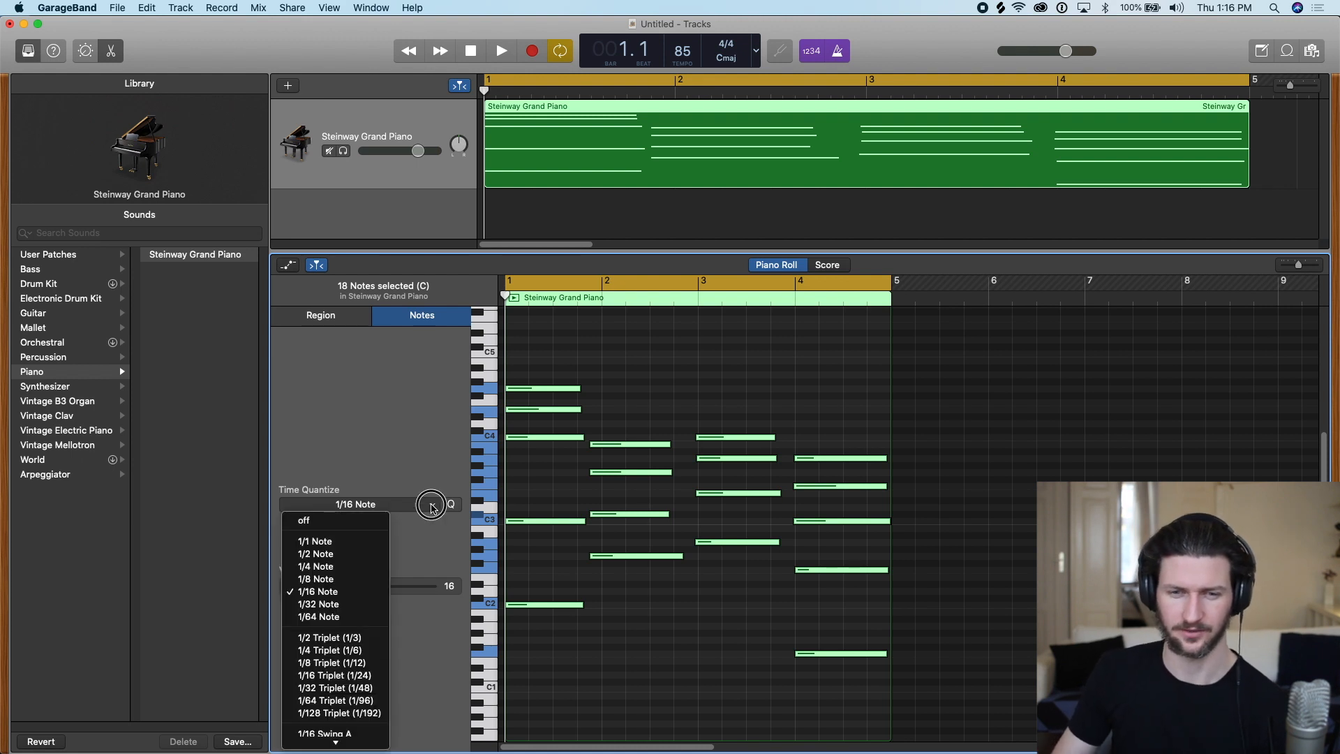
pyautogui.moveTo(334, 590)
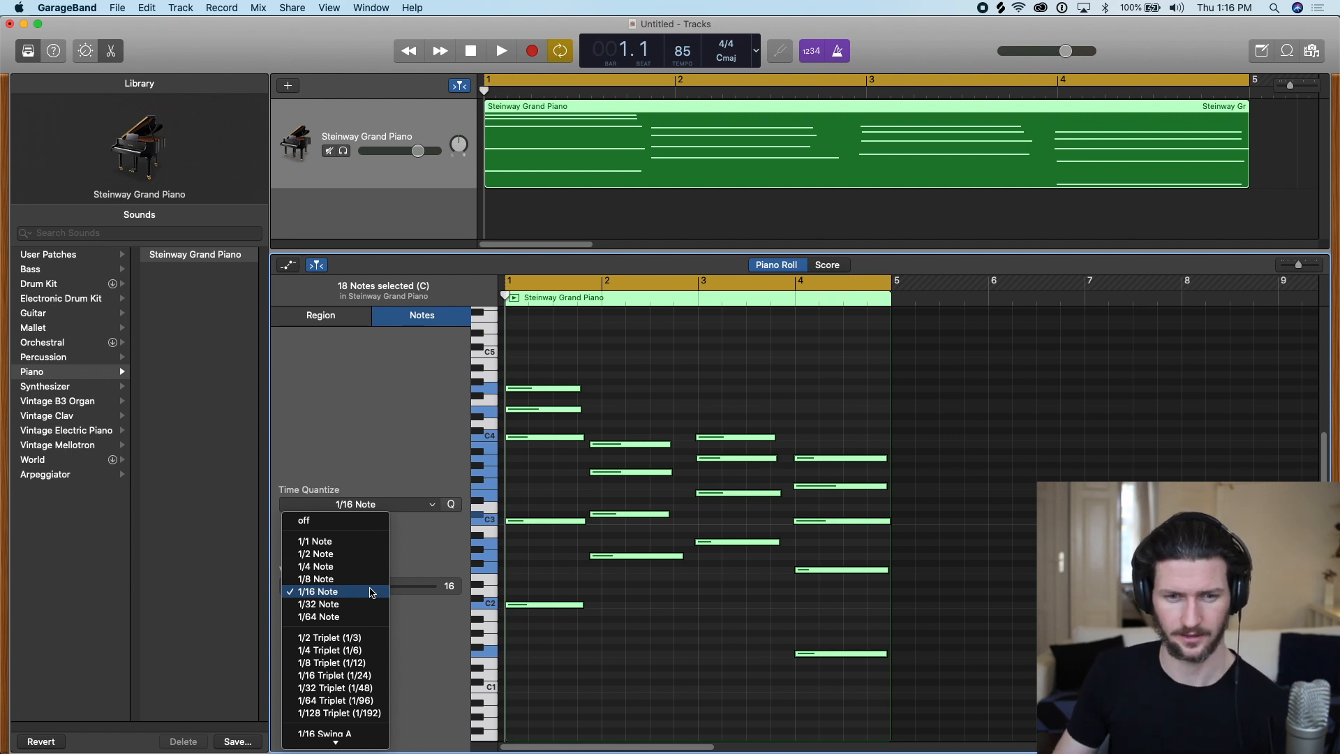
pyautogui.moveTo(363, 596)
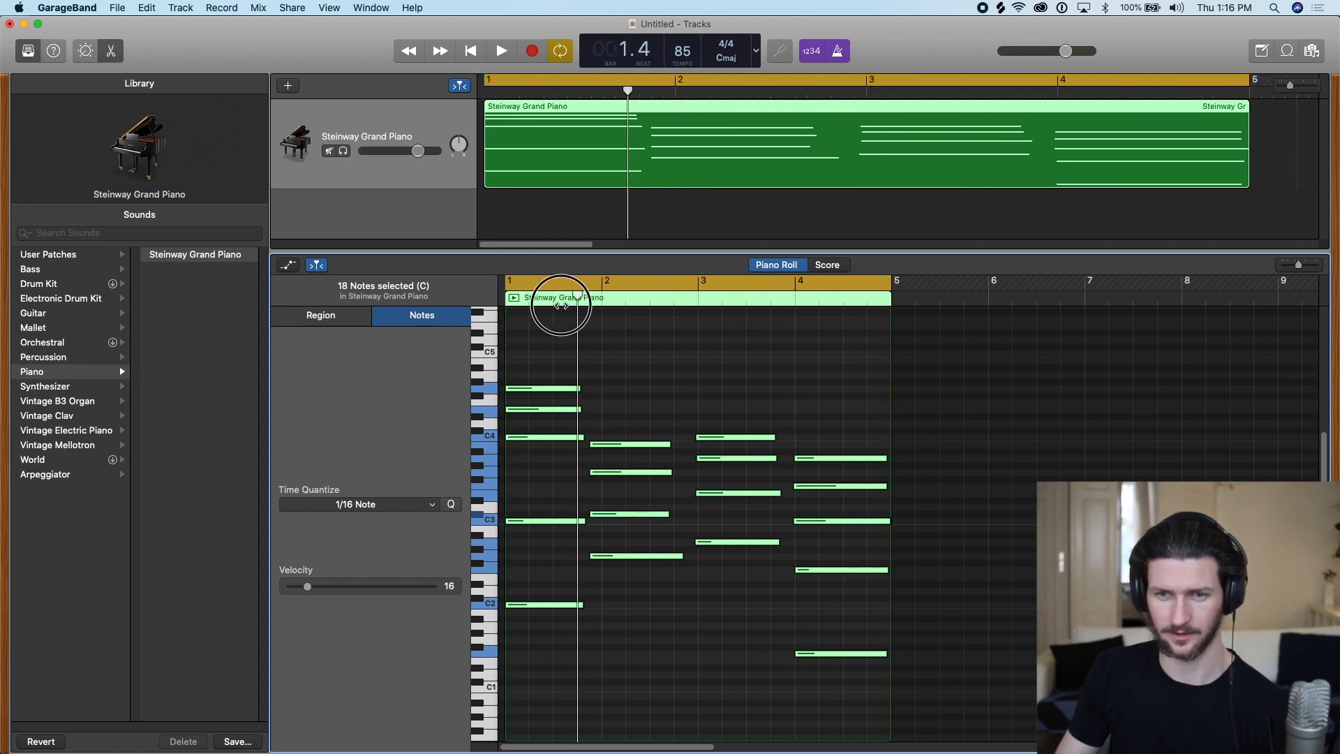
pyautogui.click(431, 504)
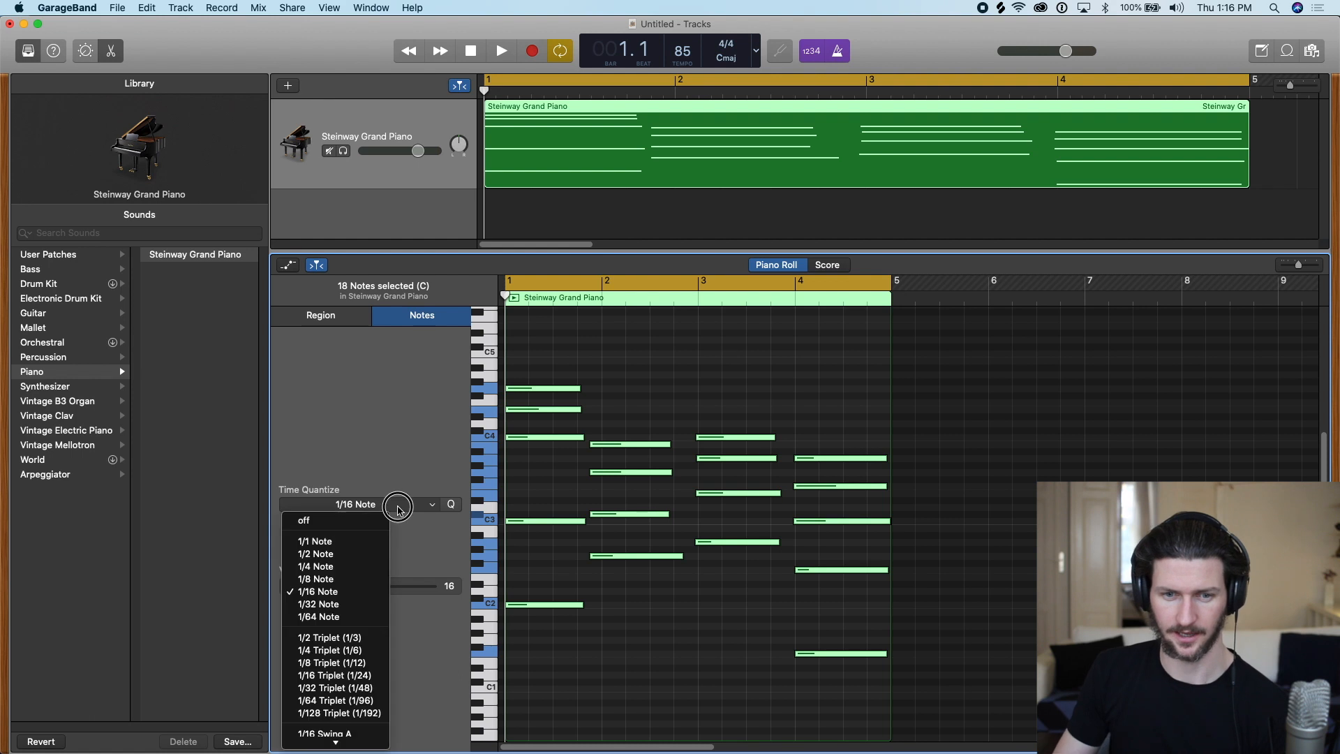
pyautogui.moveTo(337, 616)
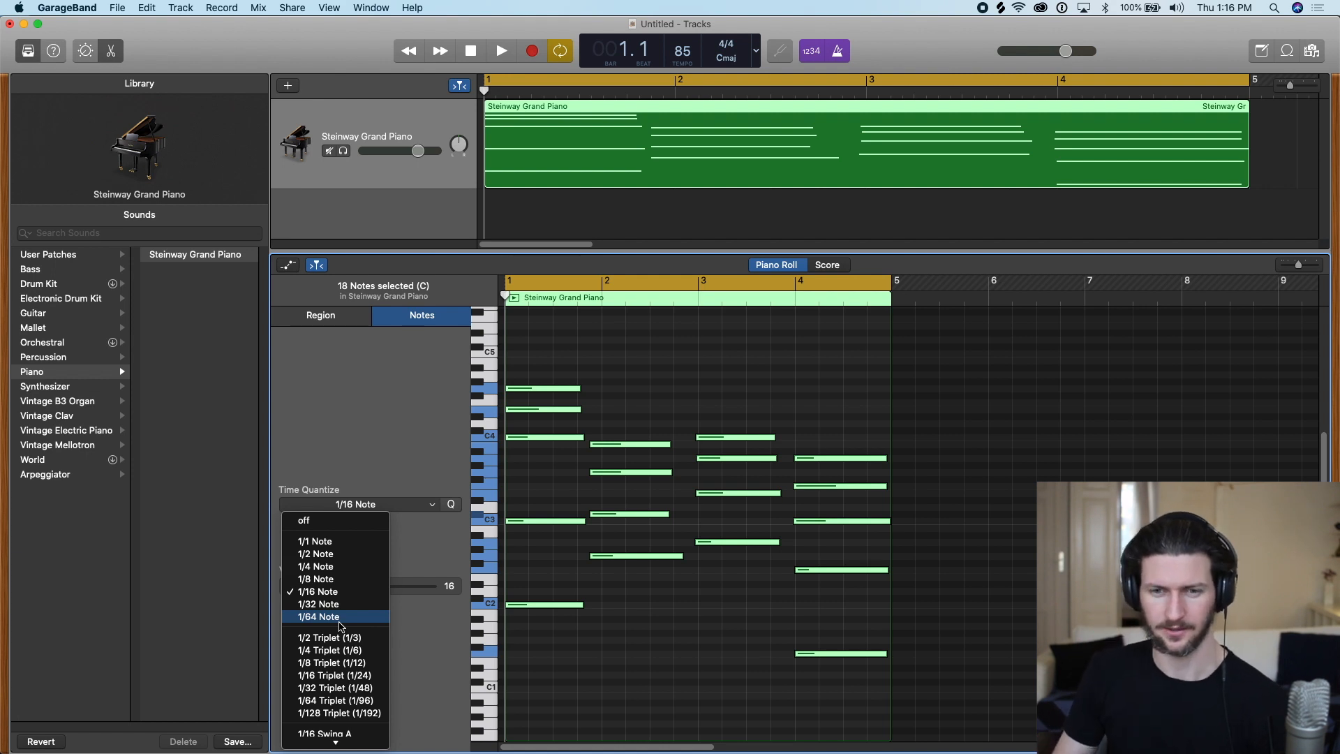
pyautogui.moveTo(532, 363)
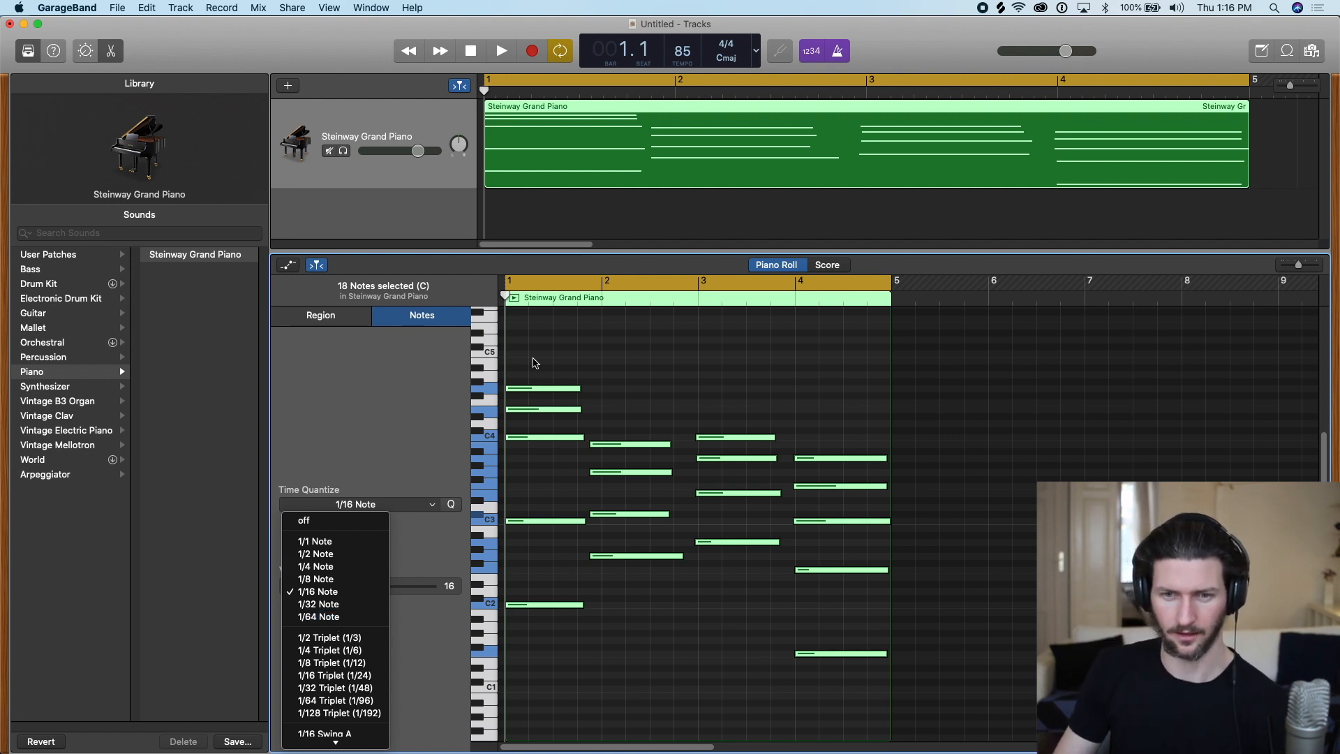
pyautogui.moveTo(556, 530)
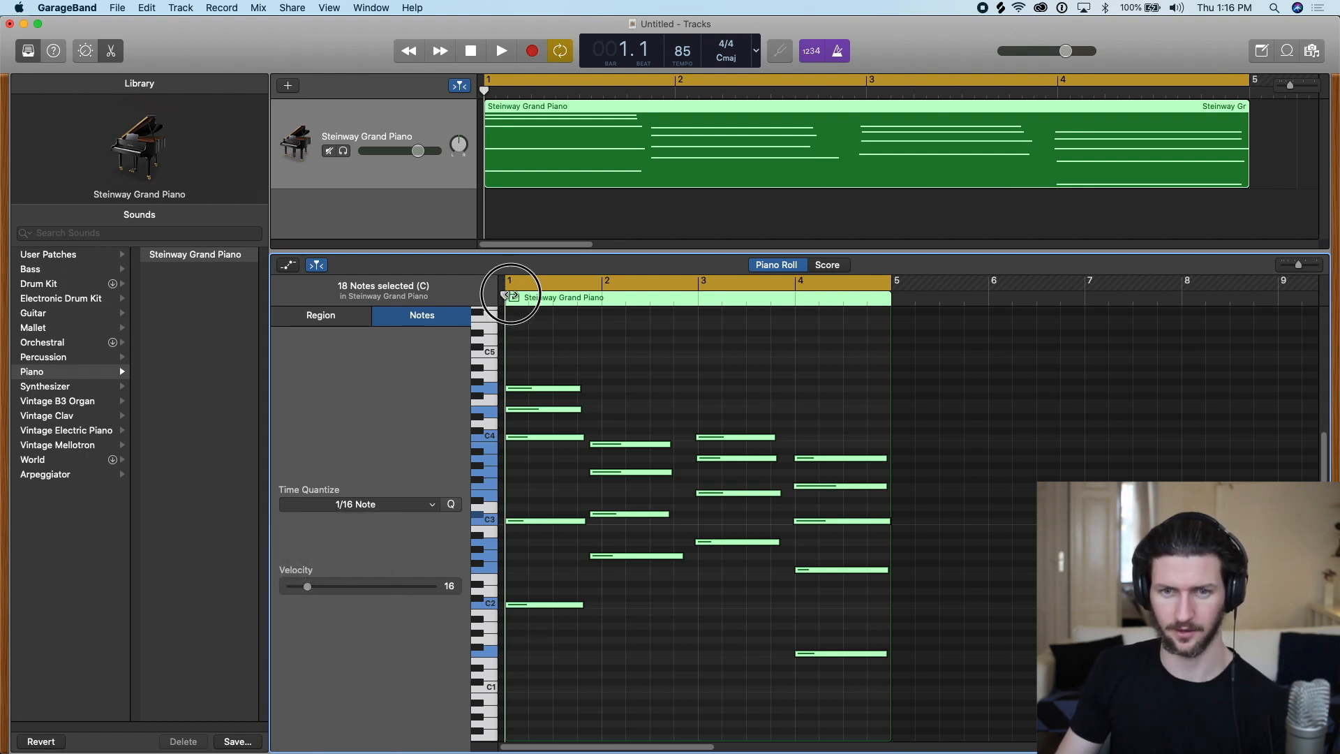
pyautogui.moveTo(527, 517)
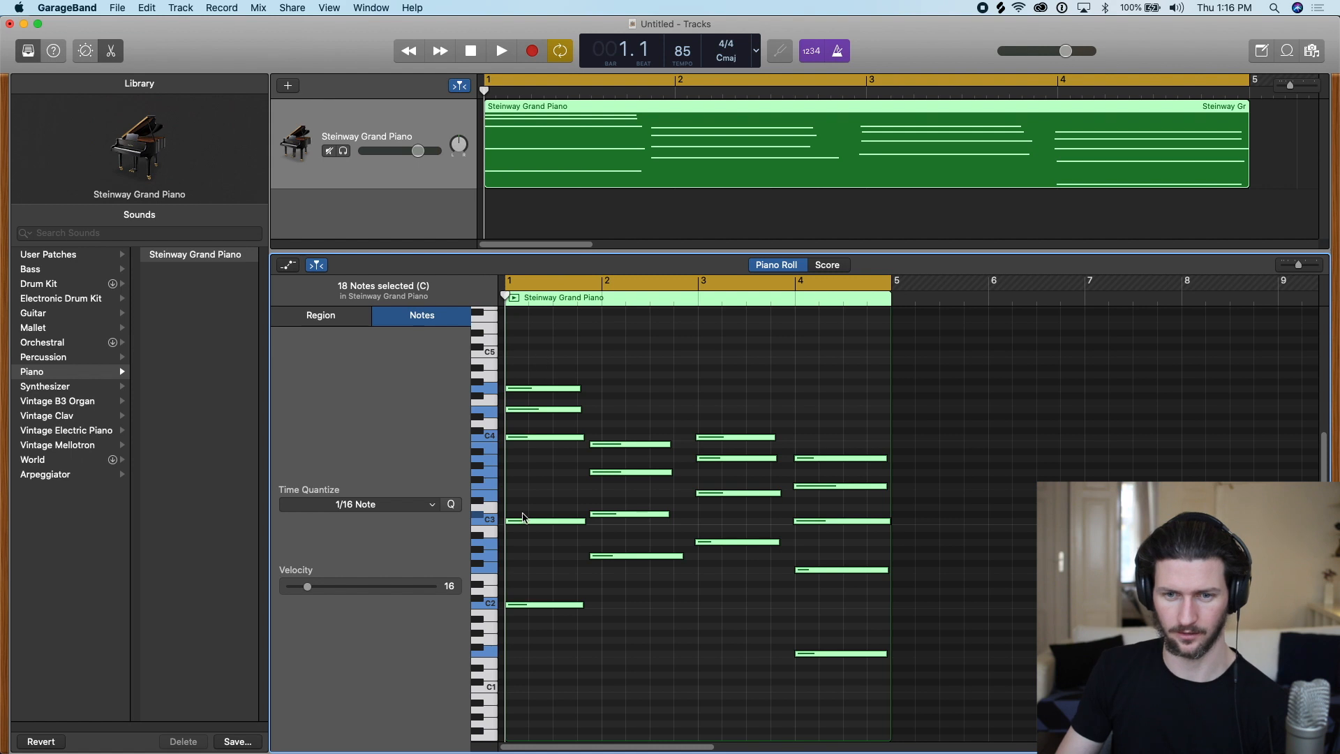
pyautogui.moveTo(623, 379)
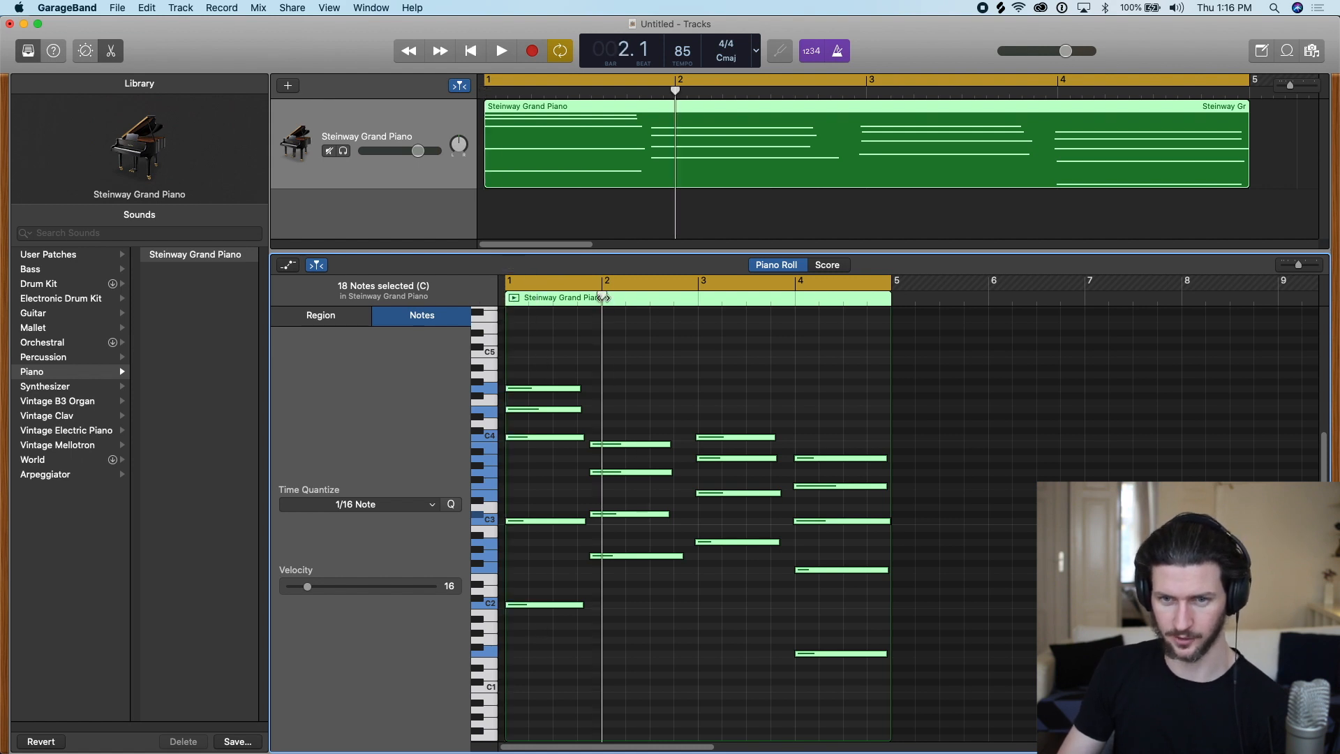
# - Deselect the notes so the Region inspector shows whole-region settings
pyautogui.click(320, 316)
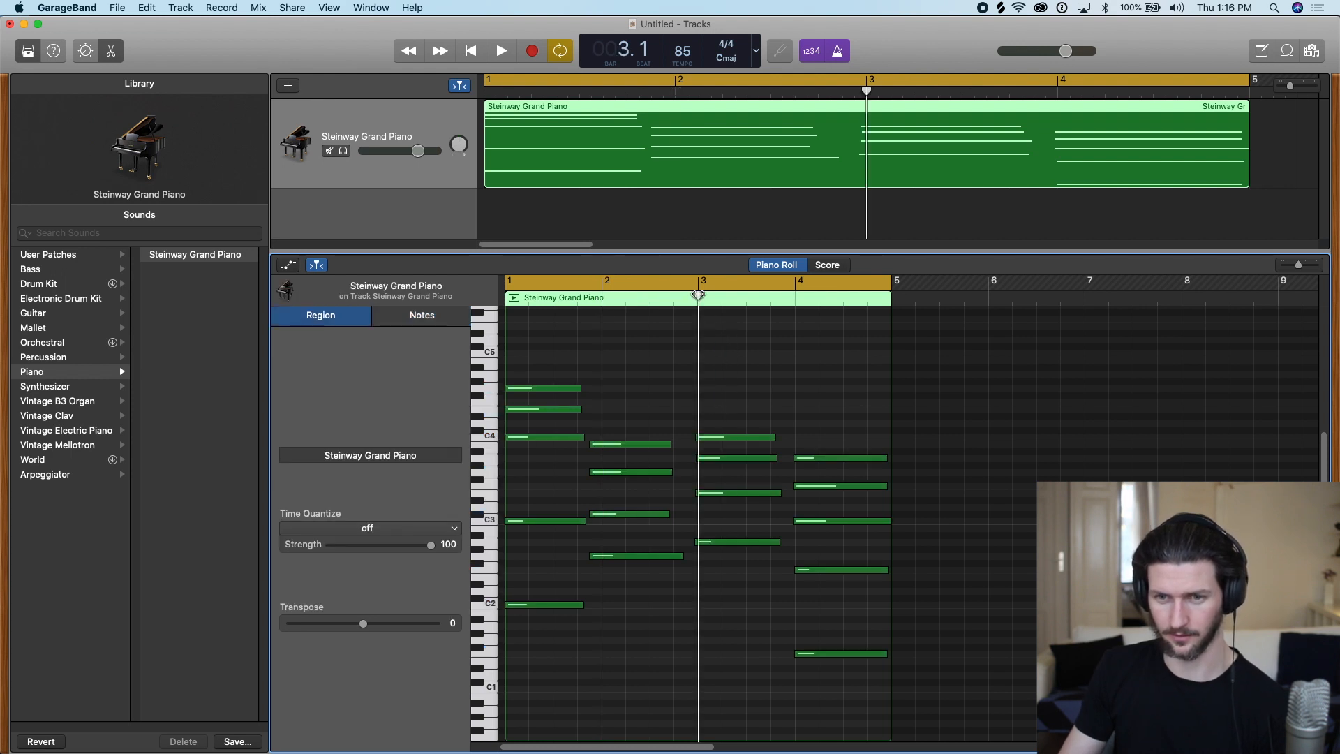
pyautogui.moveTo(801, 306)
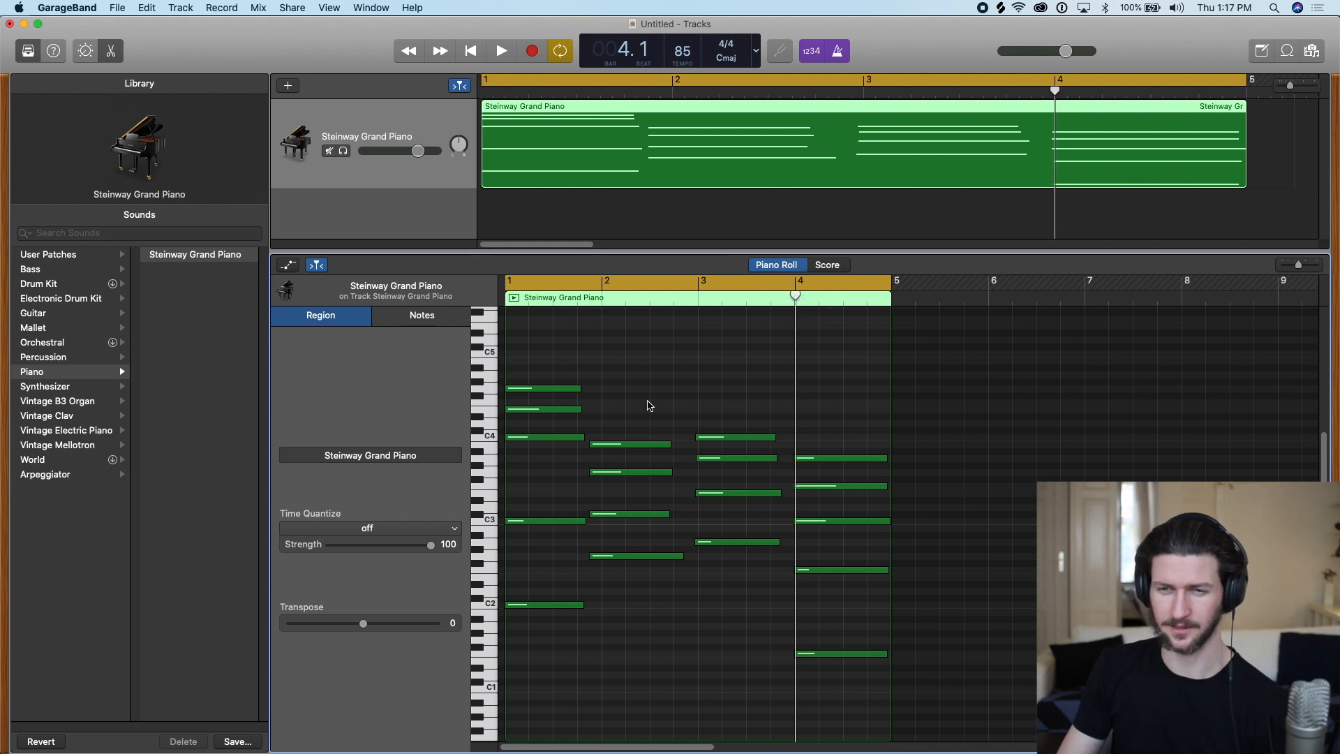
pyautogui.moveTo(637, 410)
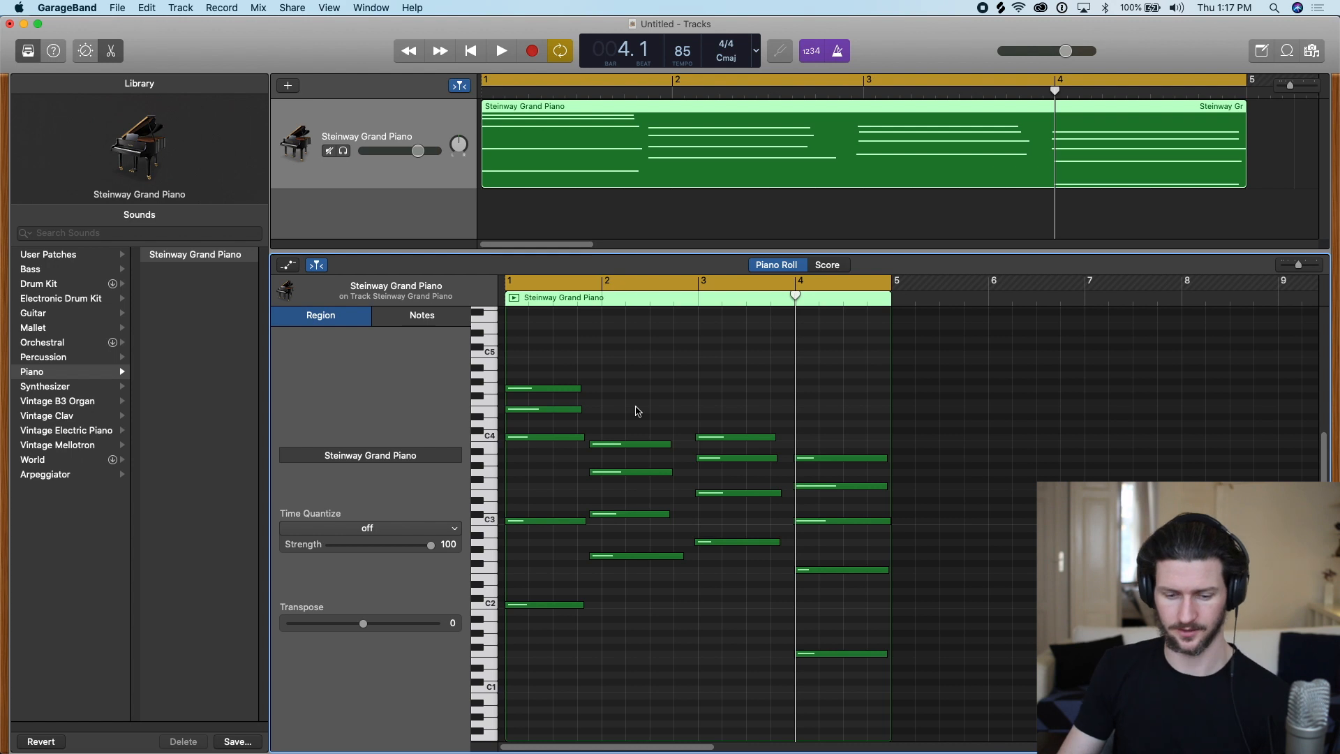
# - Reselect all 18 notes to quantize them to 1/1 Note at each bar start
pyautogui.click(421, 316)
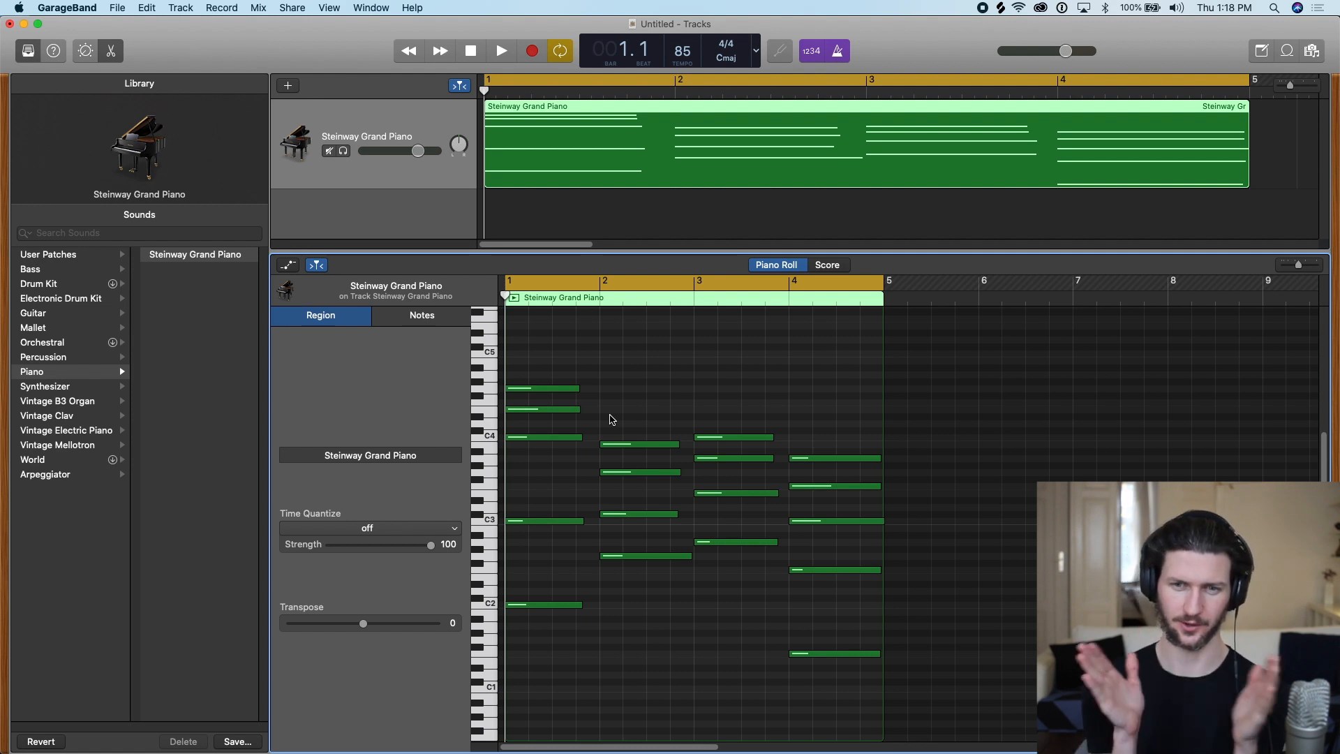
pyautogui.moveTo(562, 433)
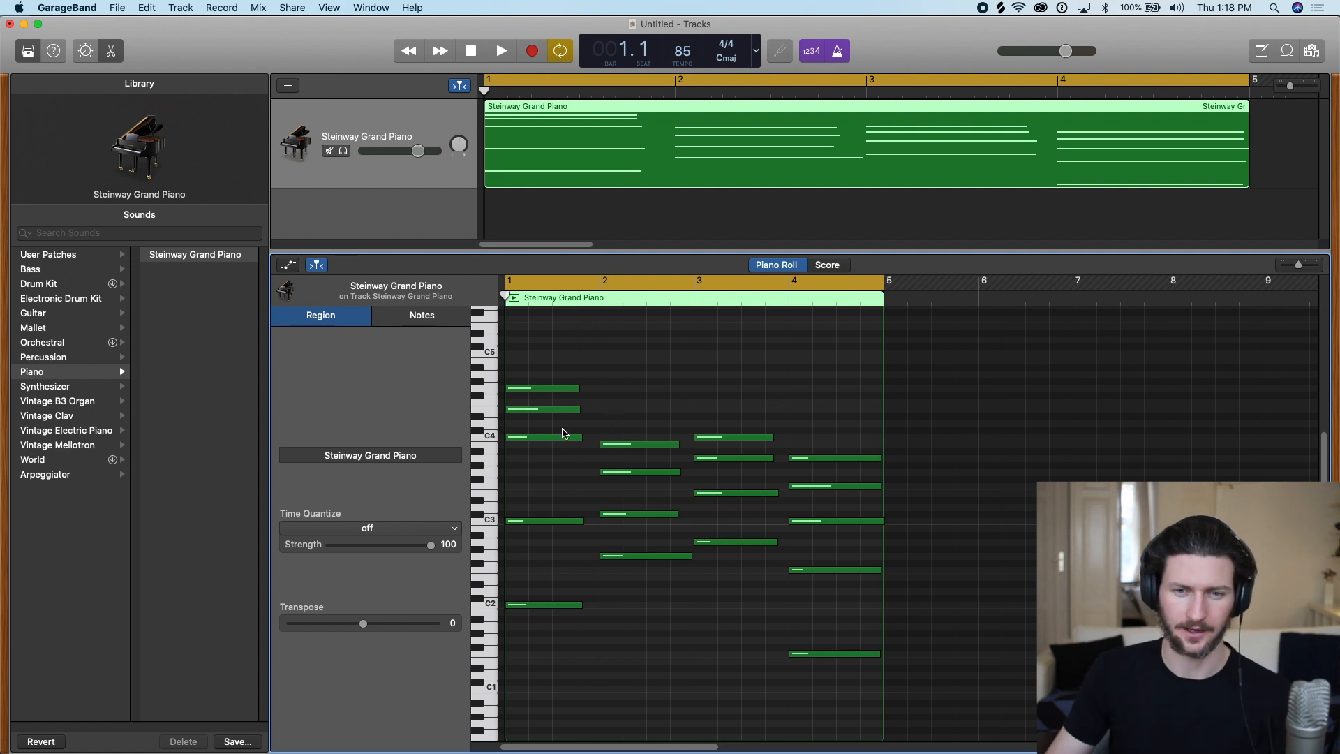